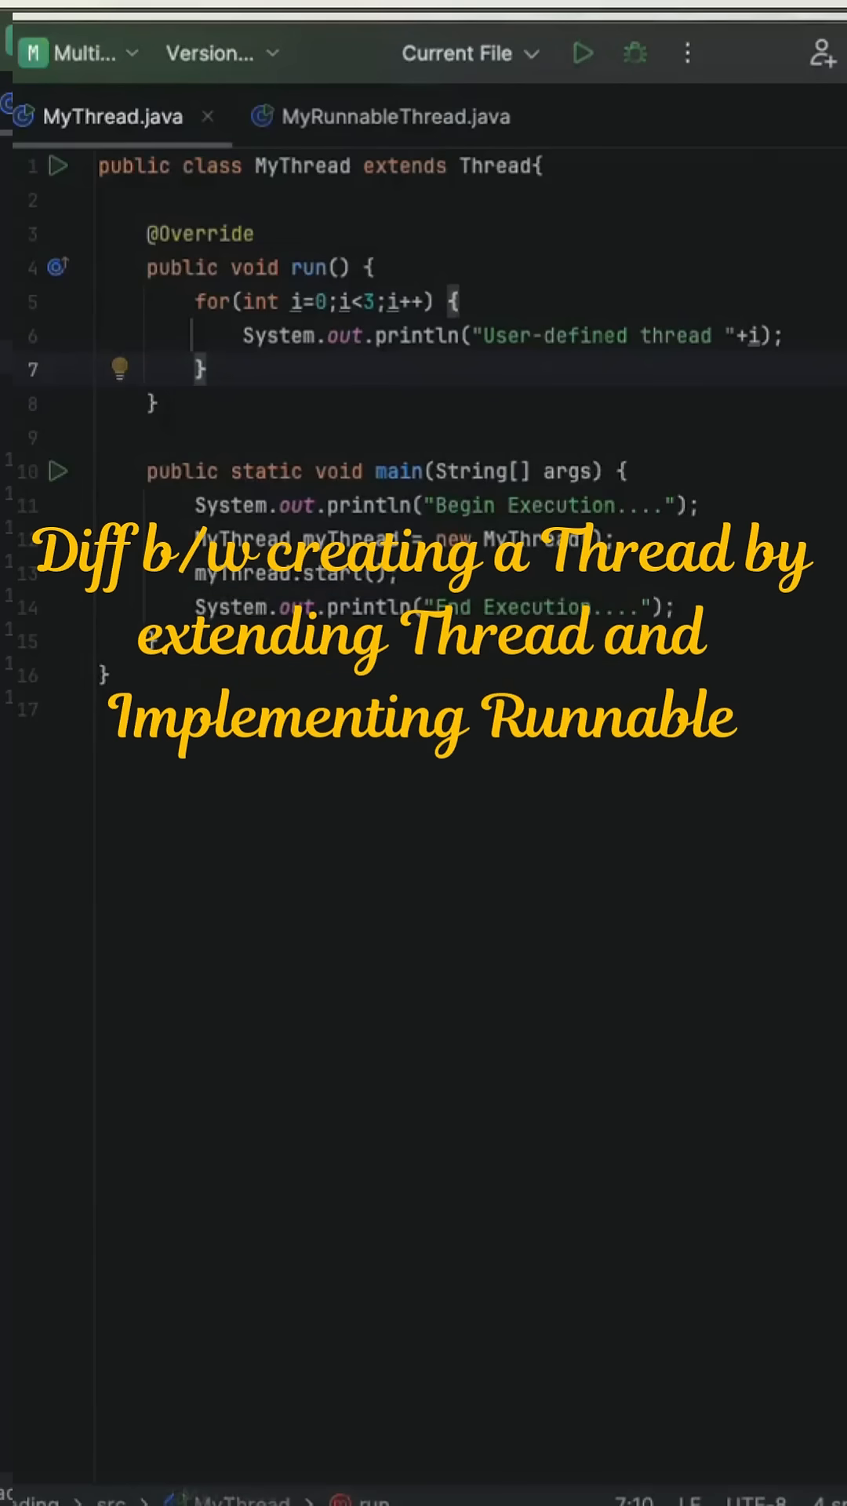
{"action": "mouse_move", "coordinate": [557, 272]}
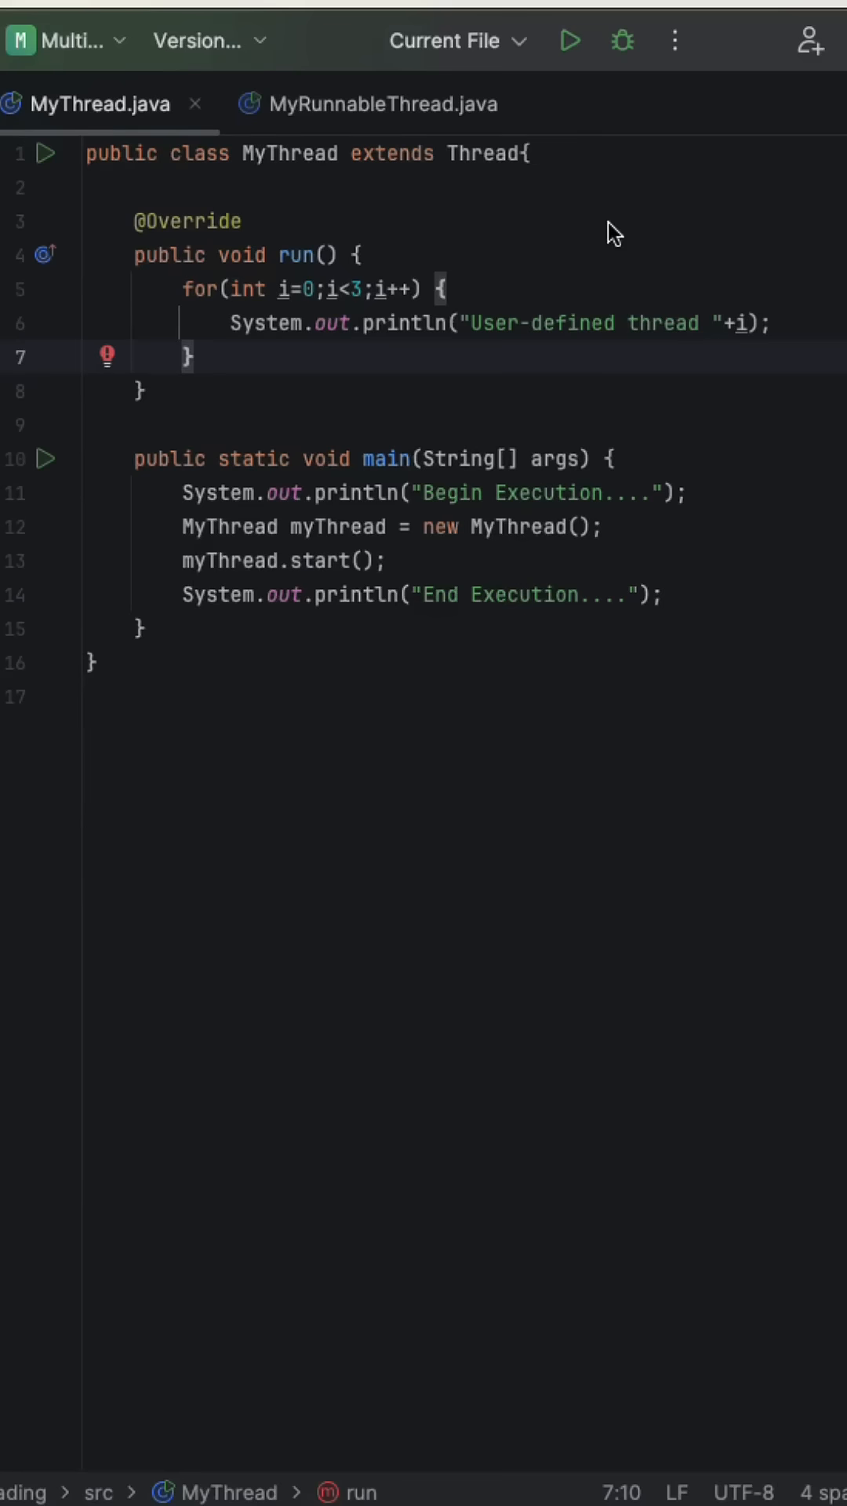
Select the myThread argument, then highlight the run-method for loops in MyThread and MyRunnableThread.
{"action": "left_click", "coordinate": [379, 103]}
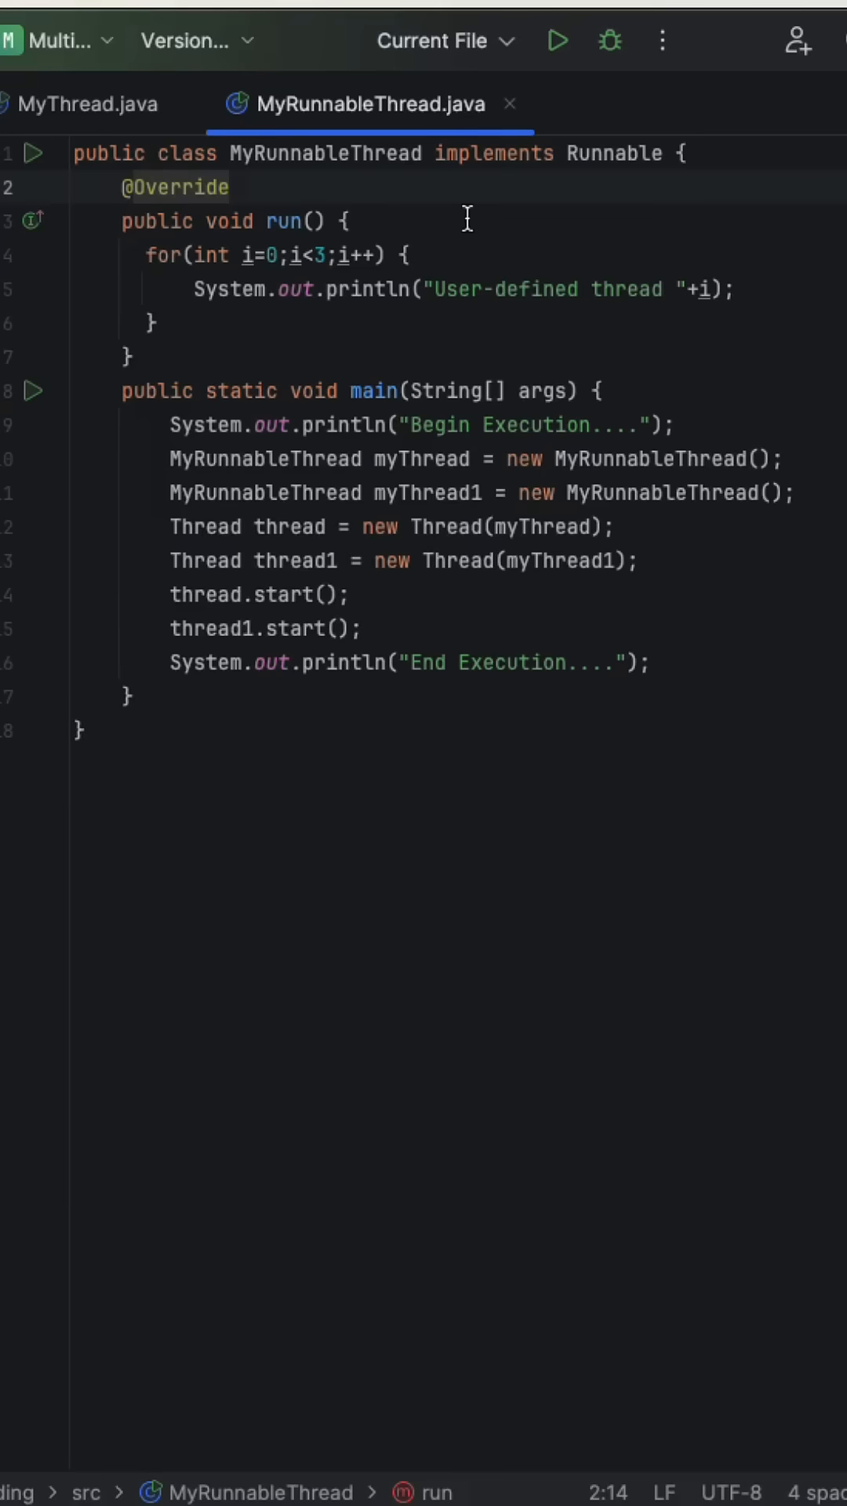
{"action": "mouse_move", "coordinate": [617, 181]}
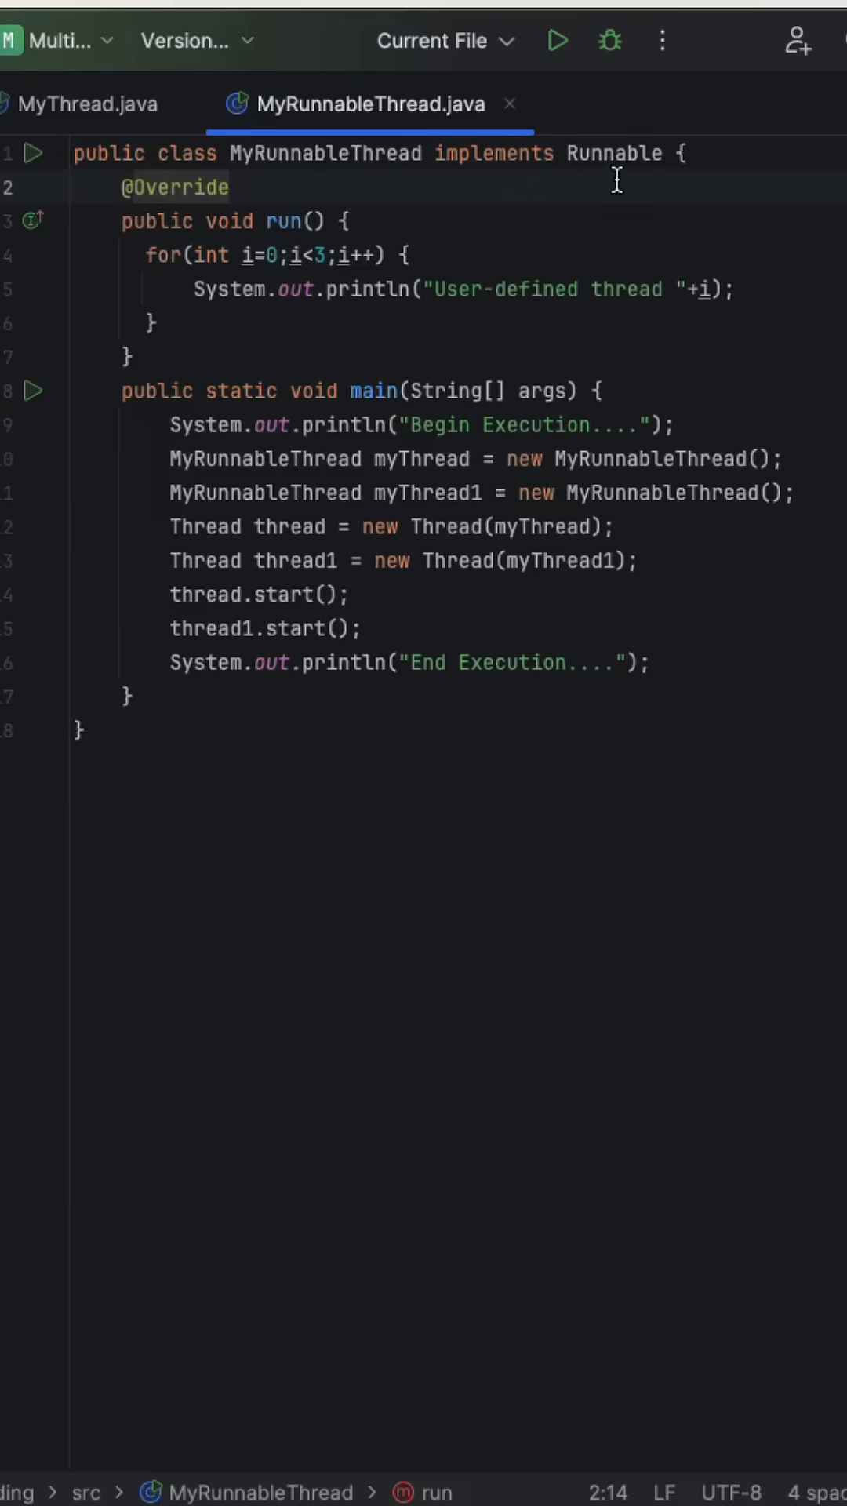
{"action": "mouse_move", "coordinate": [619, 281]}
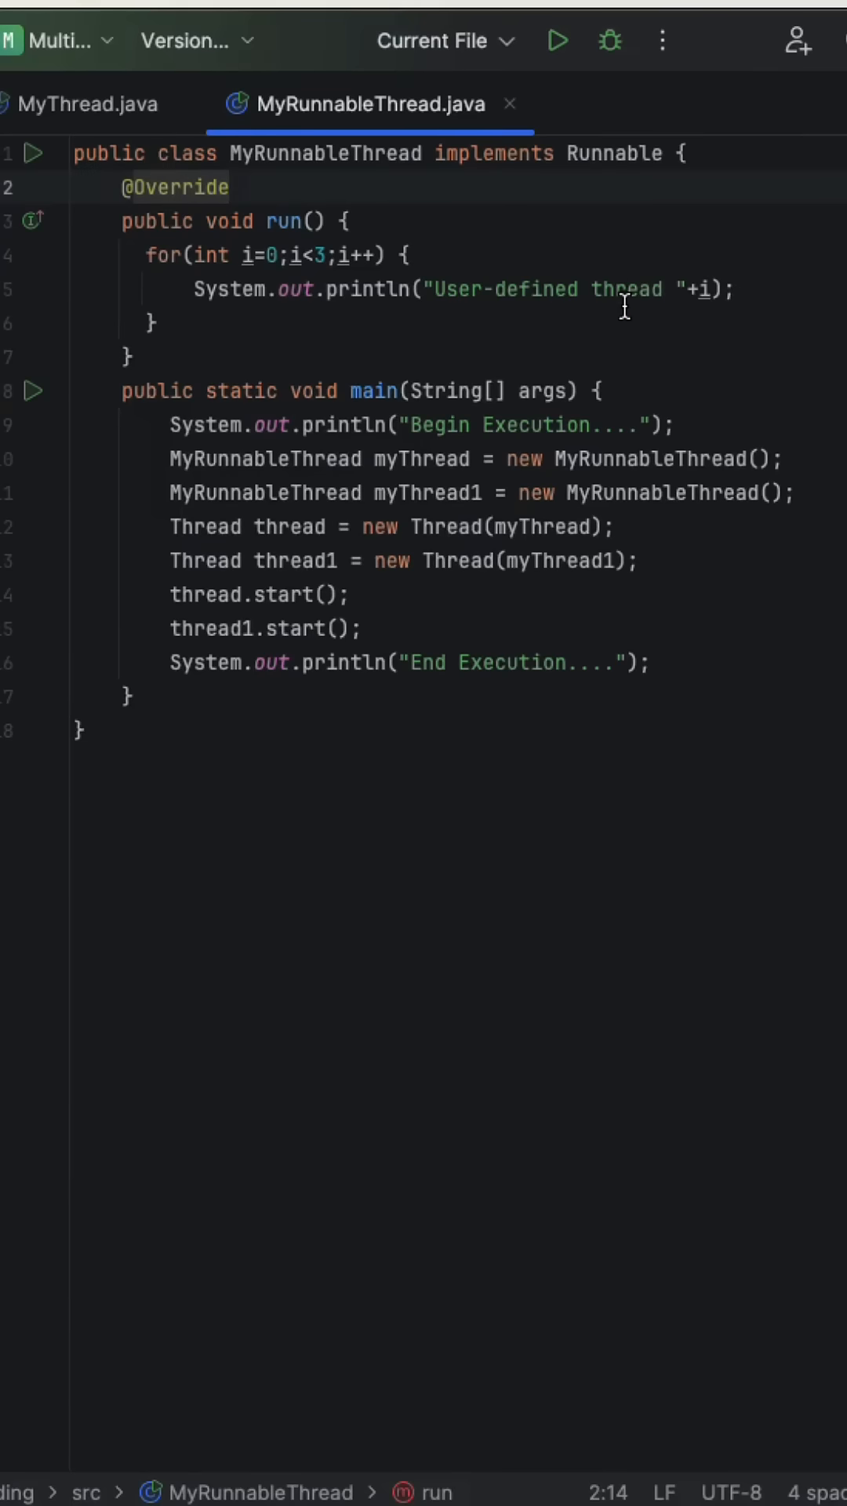
{"action": "double_click", "coordinate": [544, 526]}
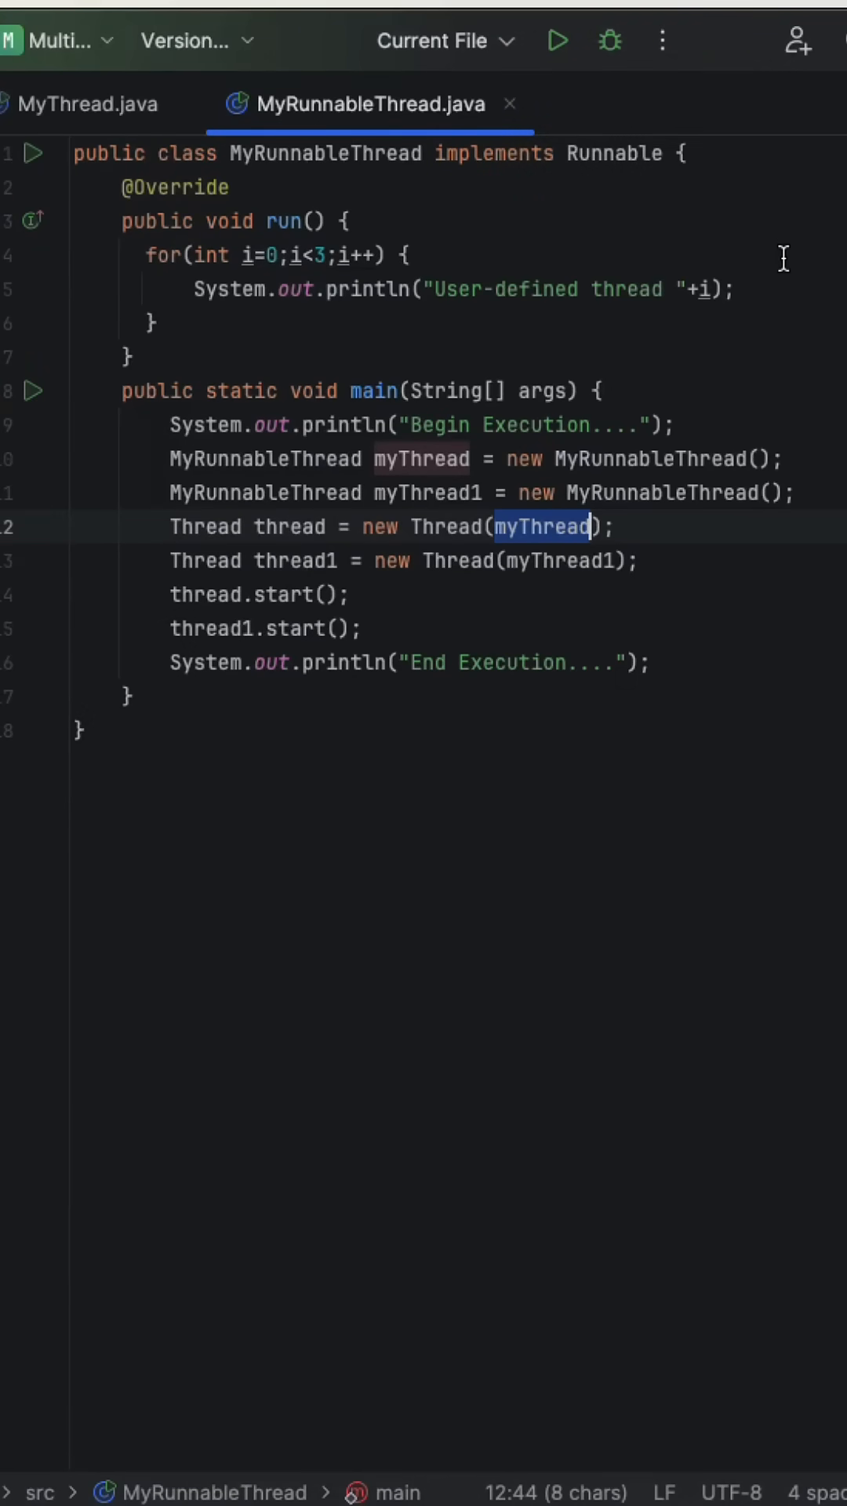
{"action": "left_click", "coordinate": [86, 104]}
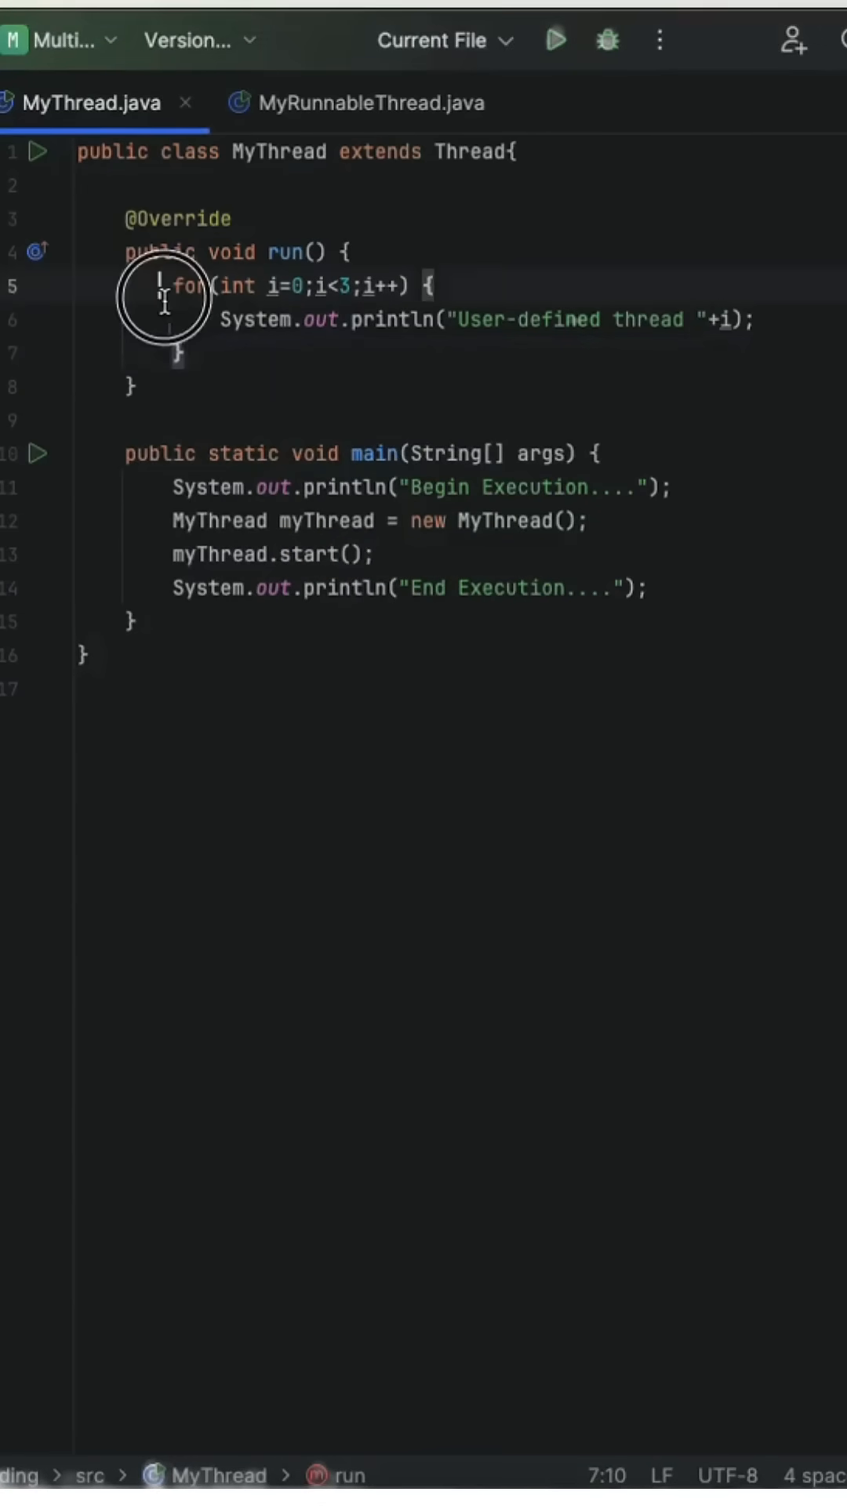
{"action": "left_click_drag", "start_coordinate": [168, 286], "coordinate": [192, 352]}
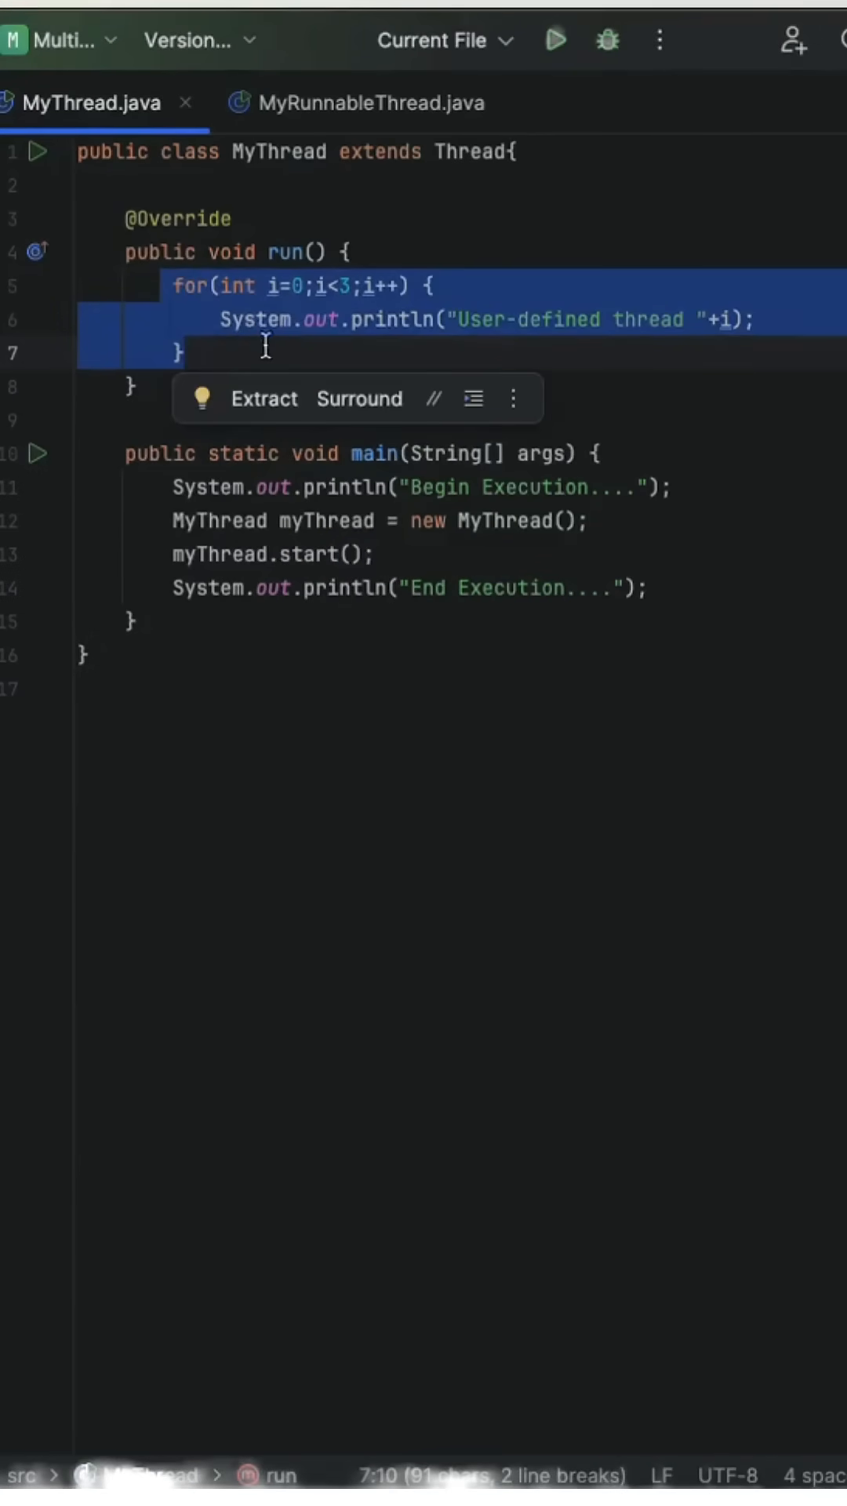
{"action": "left_click", "coordinate": [278, 356]}
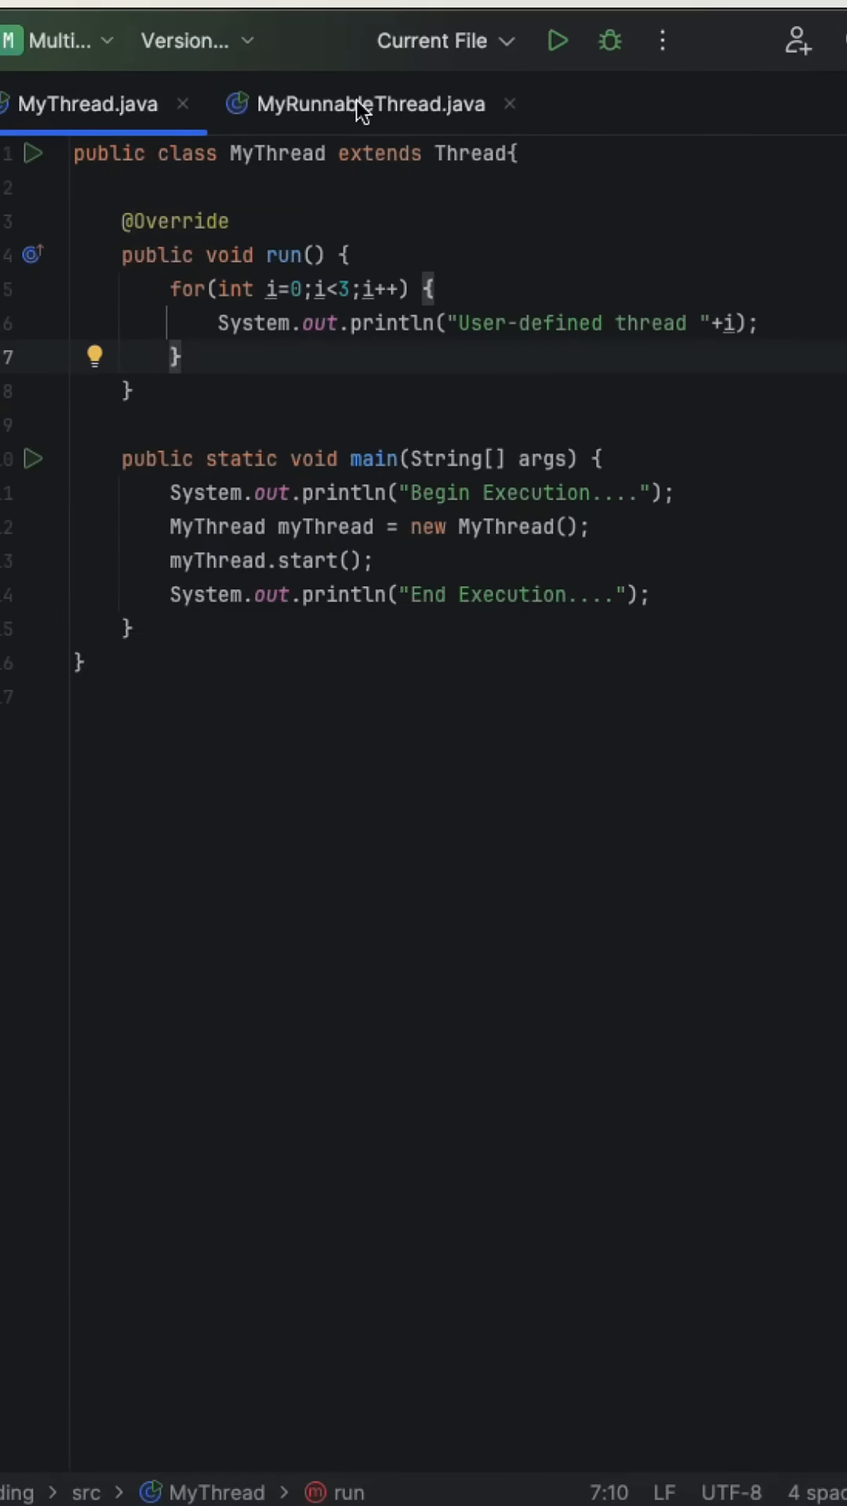
{"action": "left_click", "coordinate": [369, 104]}
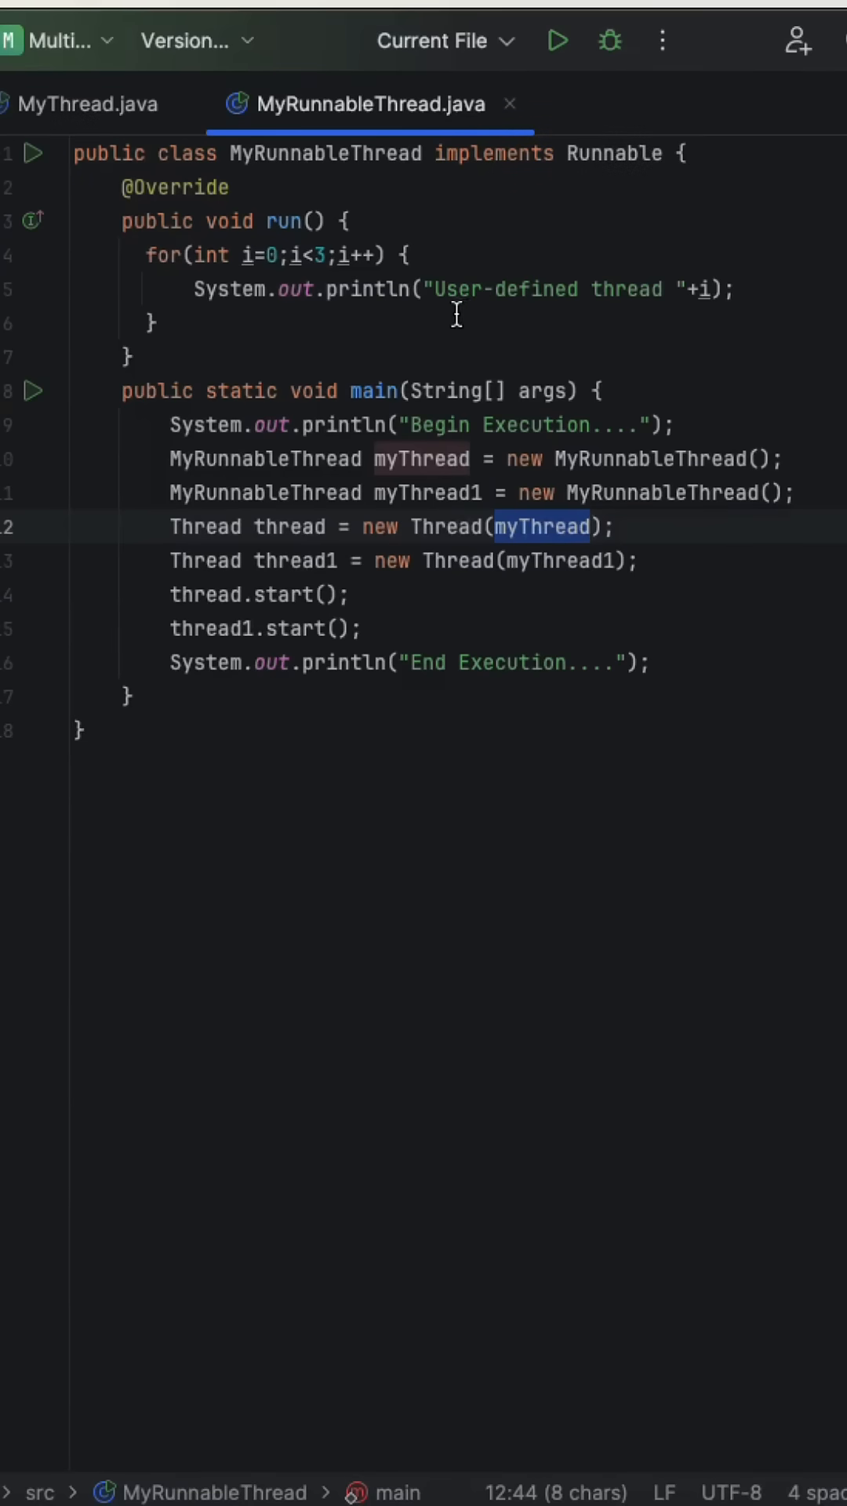
{"action": "left_click_drag", "start_coordinate": [149, 255], "coordinate": [154, 321]}
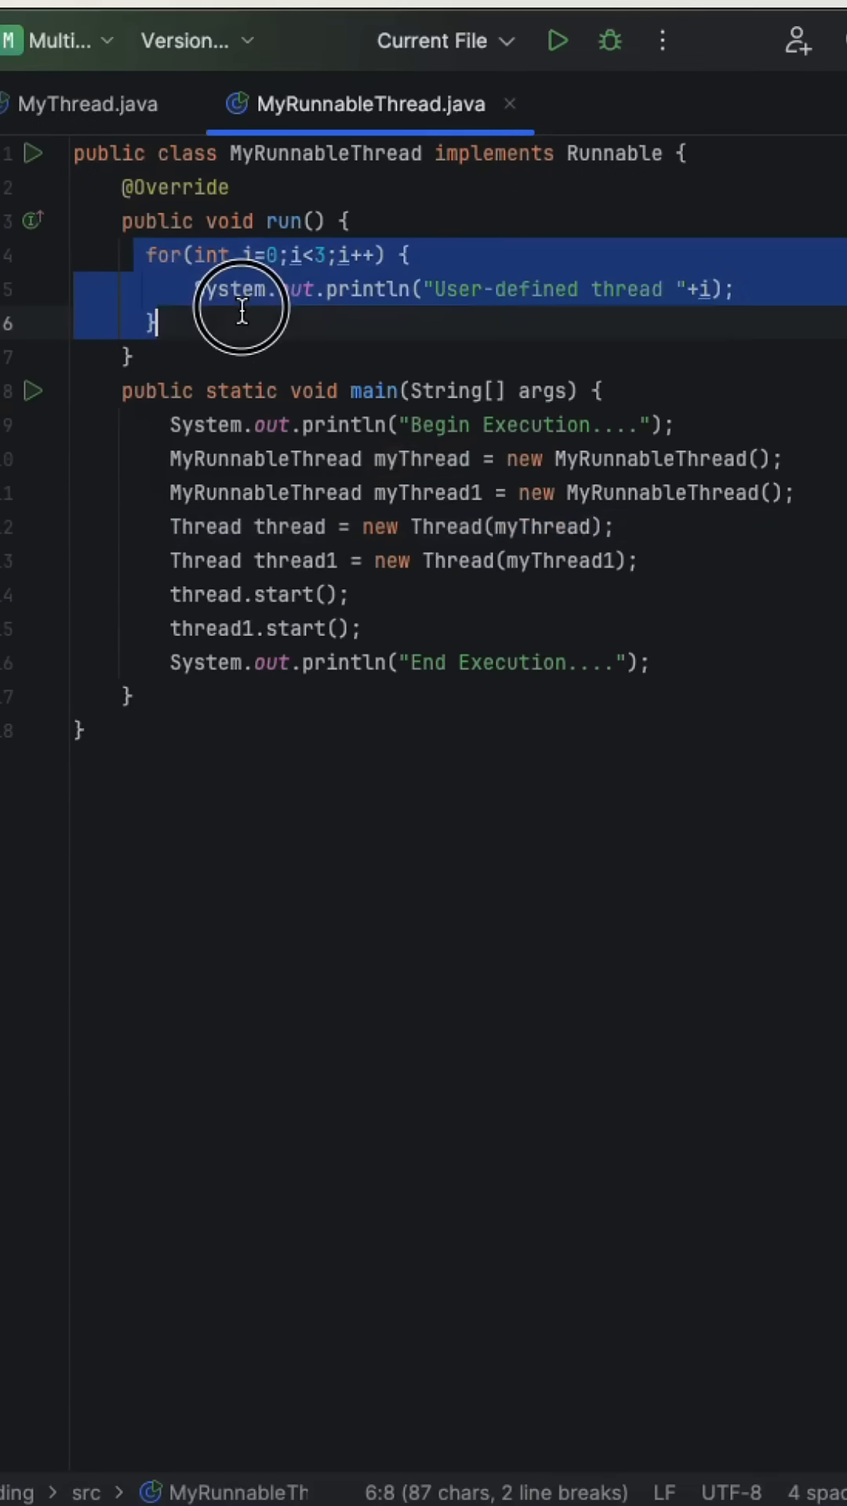